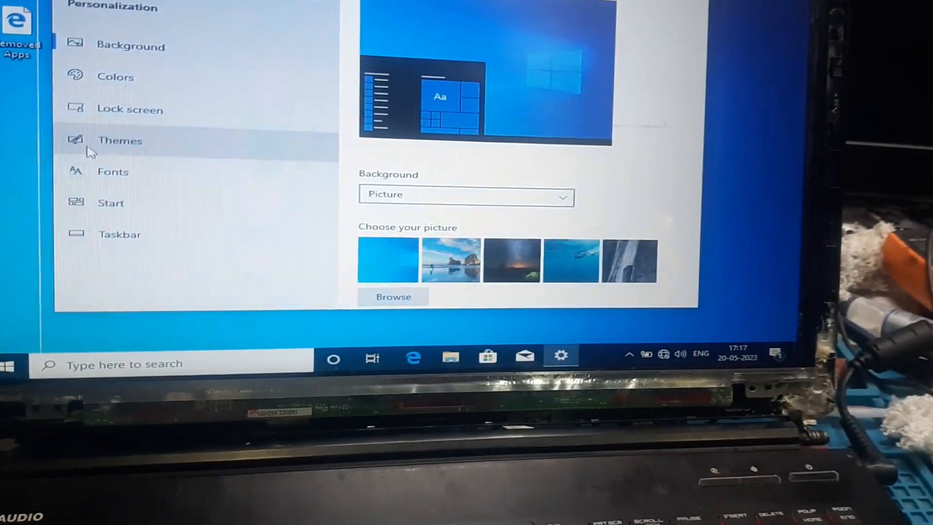
- Show the Themes page in Personalization scrolled to its Related Settings links
click(120, 140)
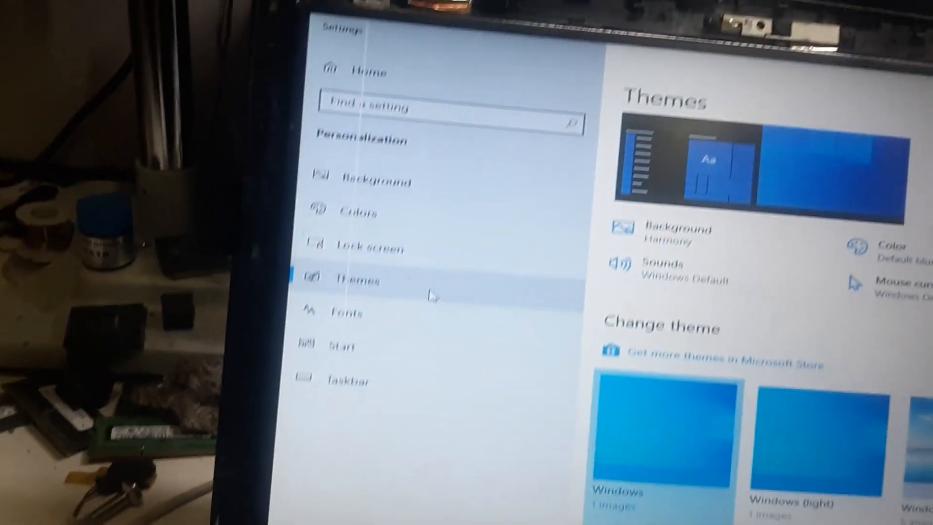
scroll(down, 3)
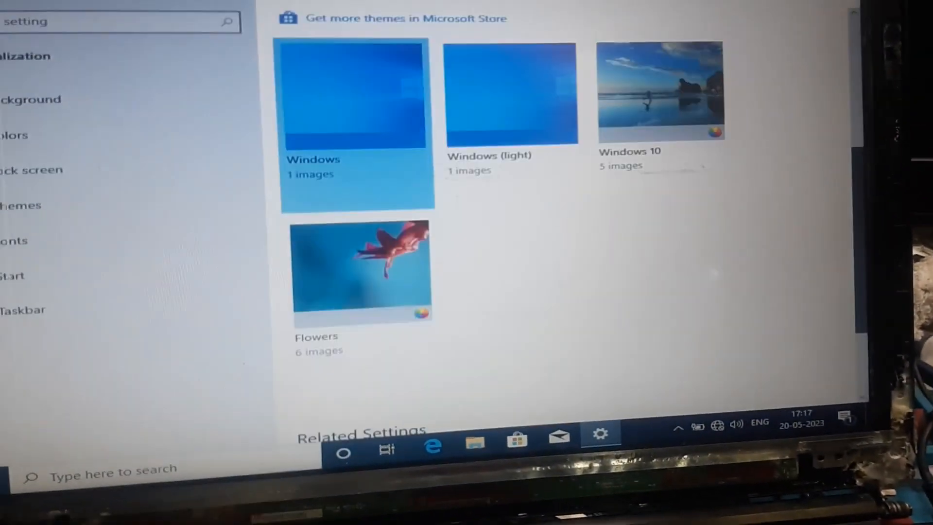
scroll(down, 3)
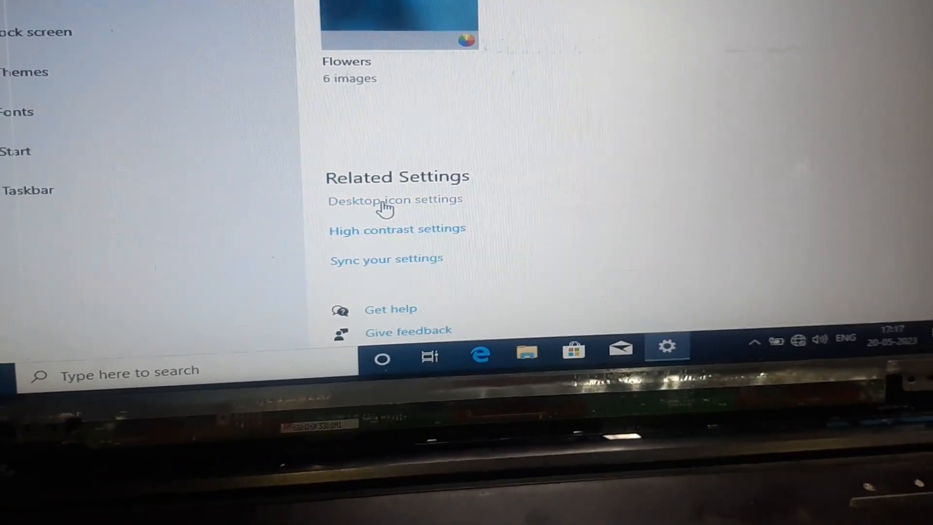
- Enable the Computer icon in Desktop Icon Settings so This PC shows beside Recycle Bin
click(394, 198)
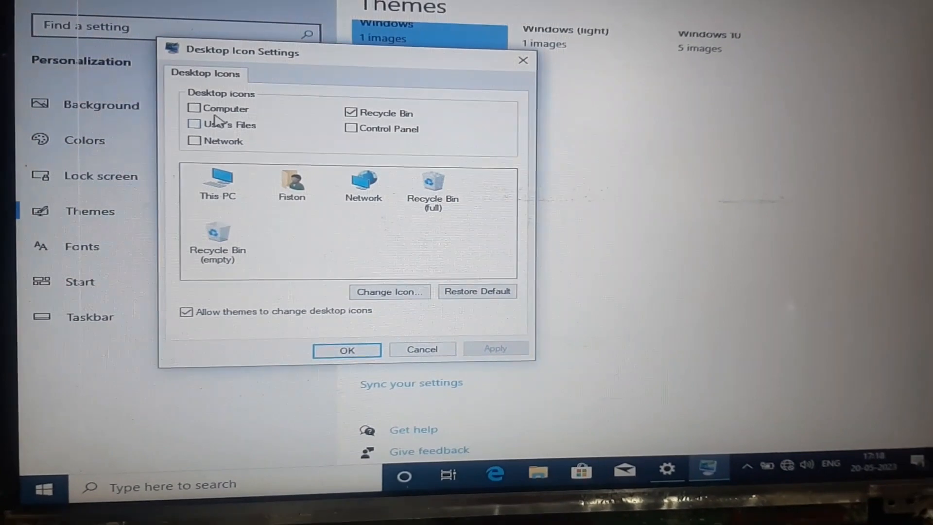
click(193, 108)
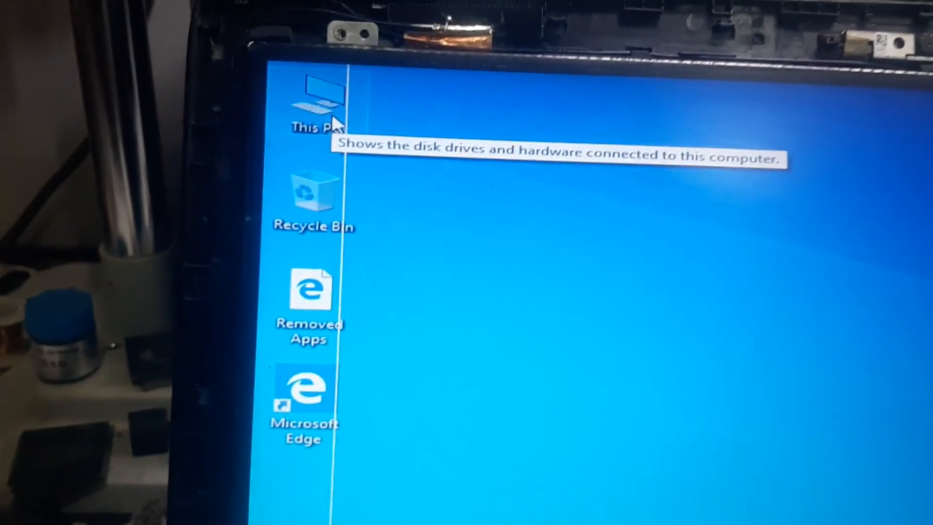
- Launch This PC from the desktop icon to list its folders and four drives
double_click(315, 104)
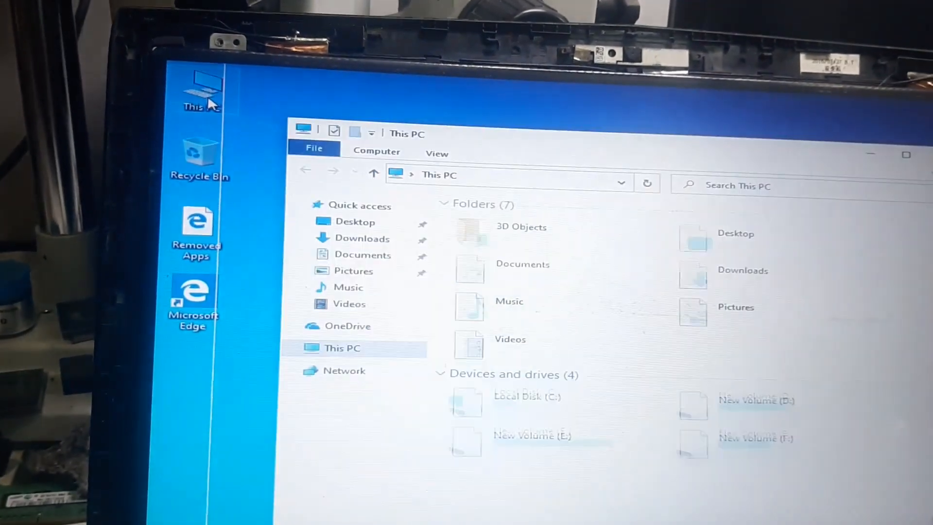